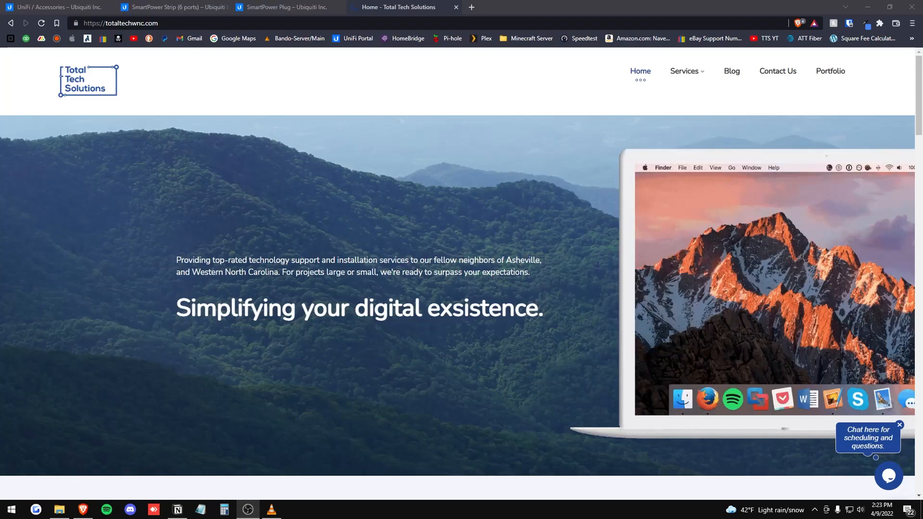
Step: Review the SmartPower Strip product page down to its compatibility list and $49 purchase section
left_click(171, 7)
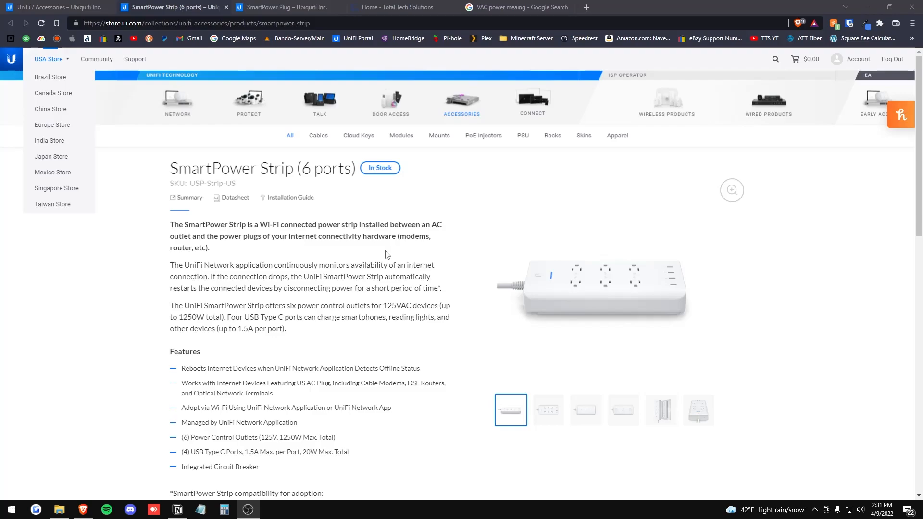
scroll("down", 3)
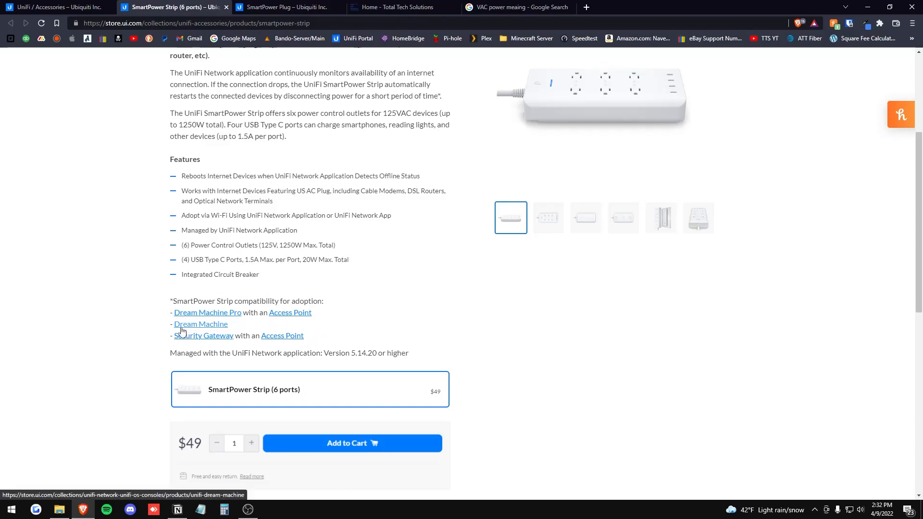
scroll("down", 3)
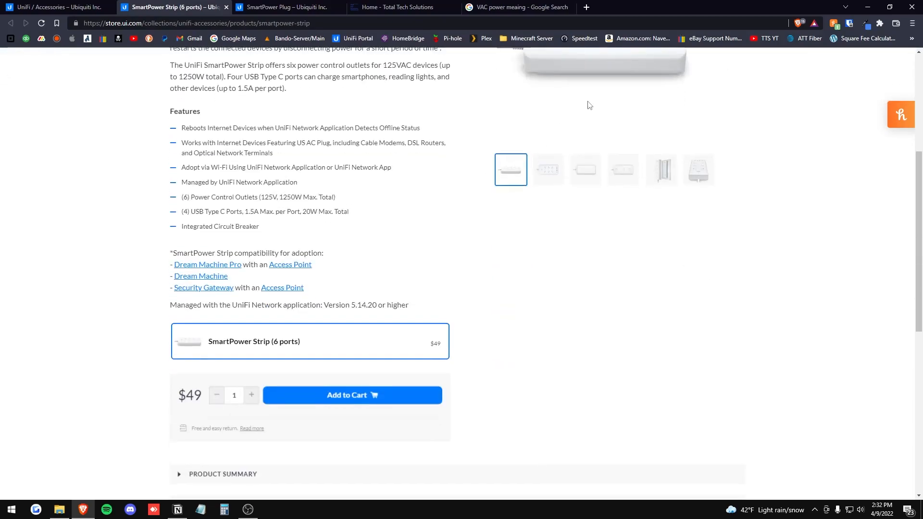
scroll("up", 3)
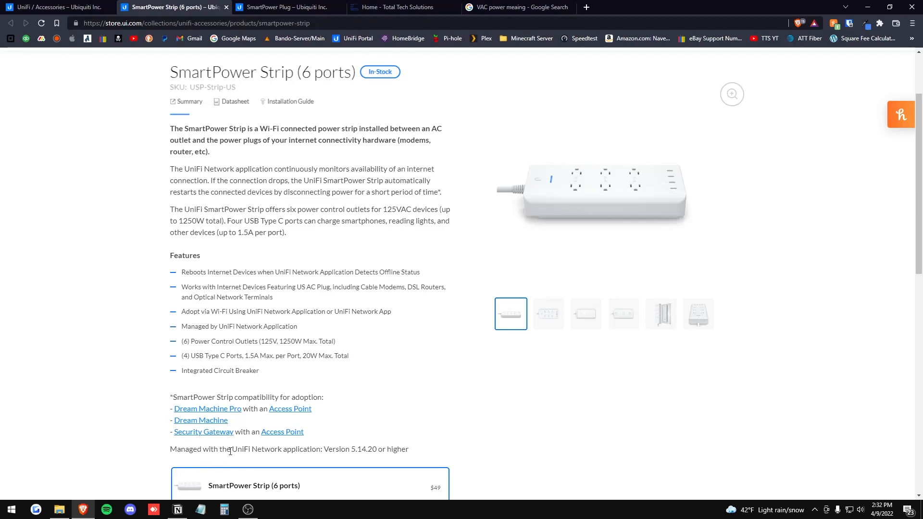
scroll("down", 3)
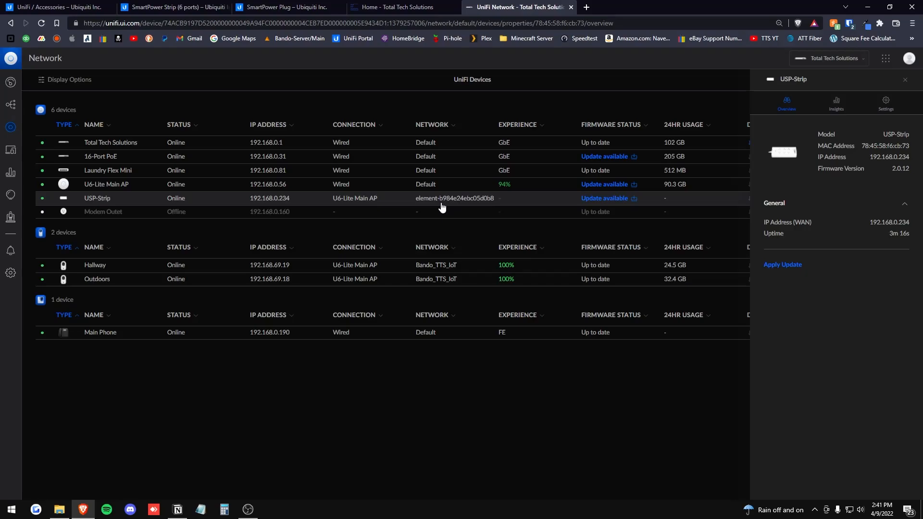
Step: Bring up the USP-Strip's firmware update prompt from 2.0.12.388 to 2.2.1.511
left_click(782, 265)
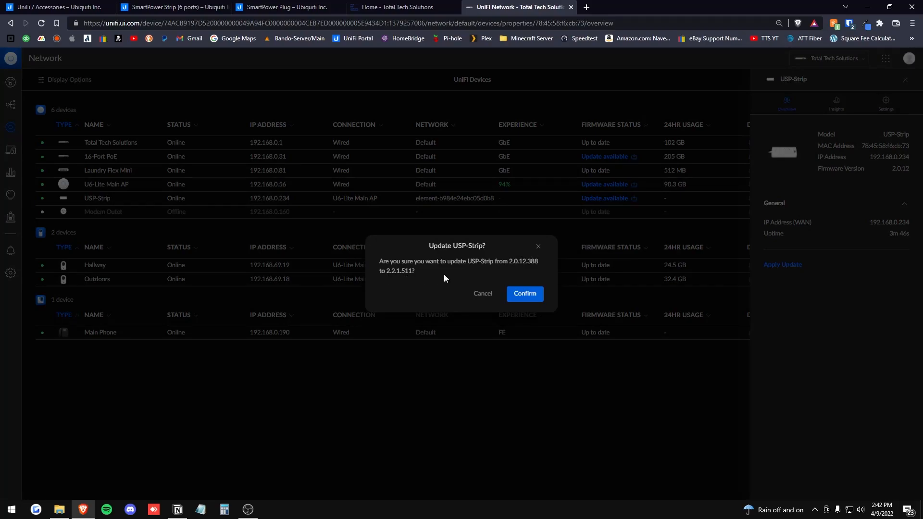
Step: Confirm the USP-Strip firmware update so it reads 2.2.1 and up to date
left_click(524, 293)
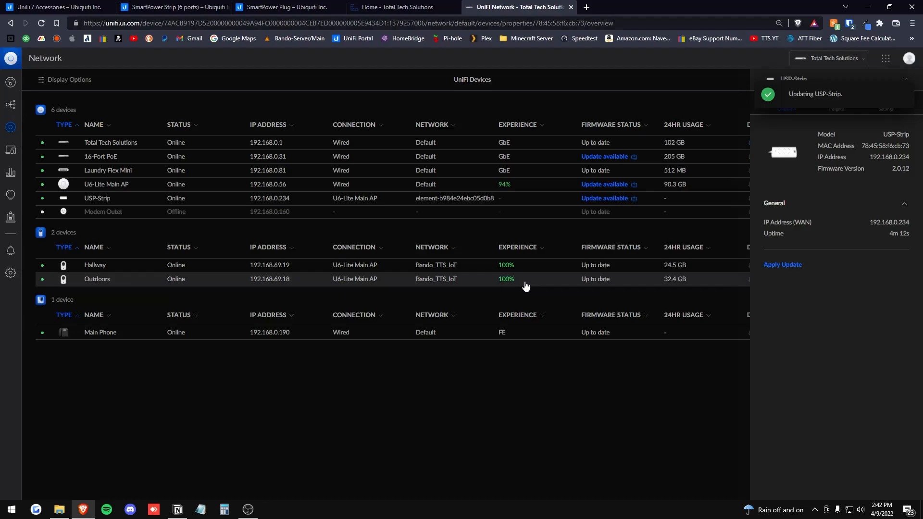
left_click(106, 184)
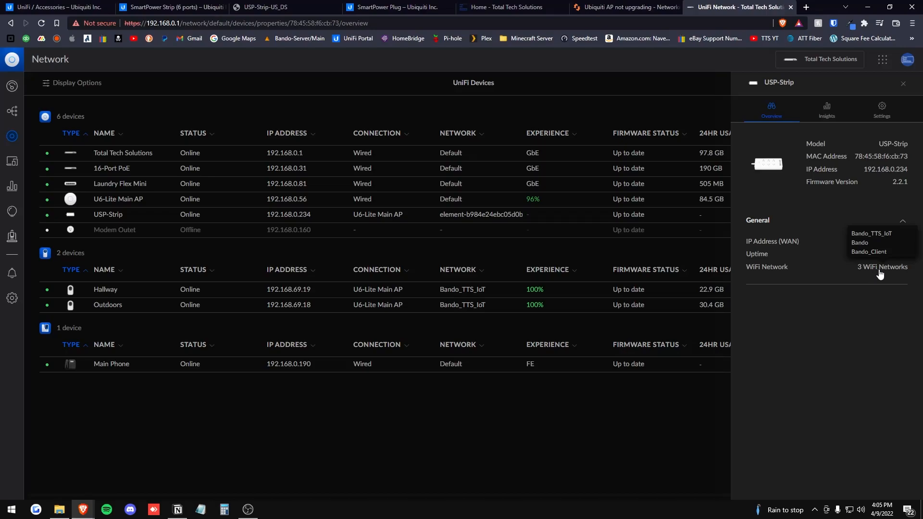
Step: View the strip's power insights (0W of 1250W), then its settings panel
left_click(827, 109)
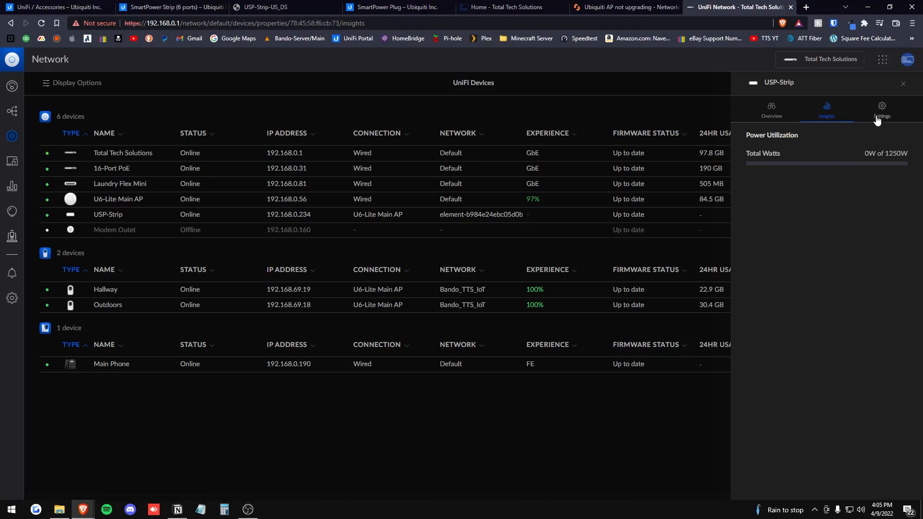
left_click(881, 109)
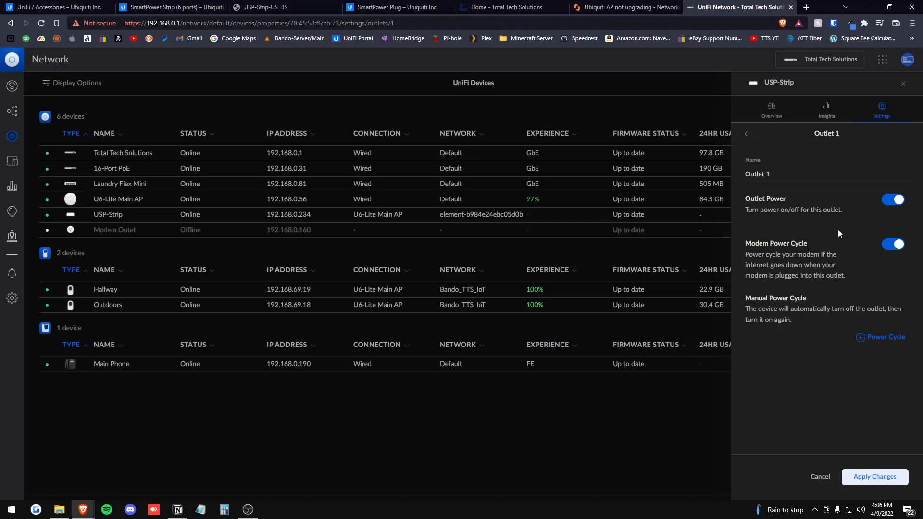
Step: Show Outlet 1 with outlet power and modem power cycle both enabled
left_click(746, 132)
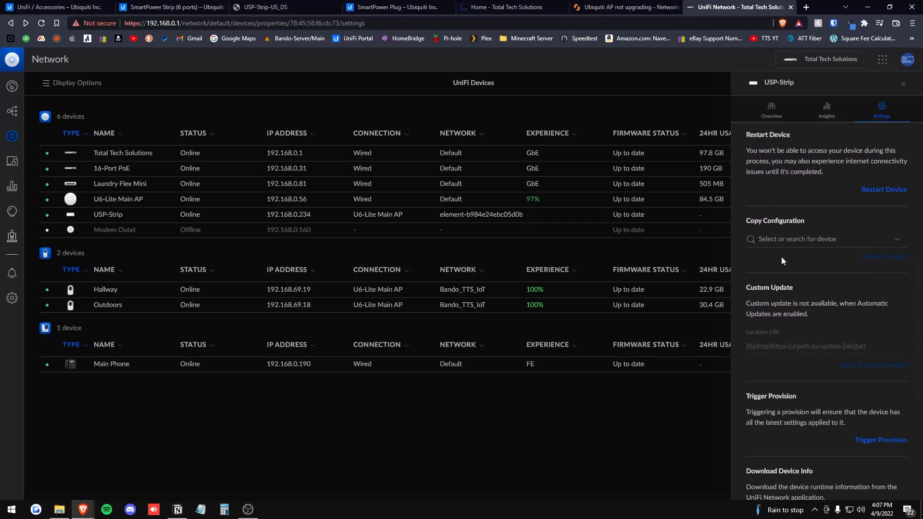
Step: Reveal the device settings down to download device info and debug terminal
scroll("down", 3)
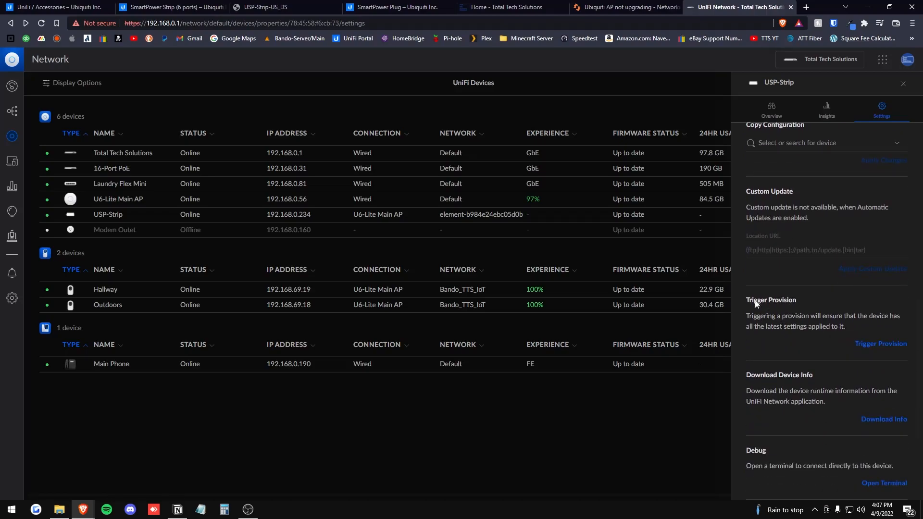